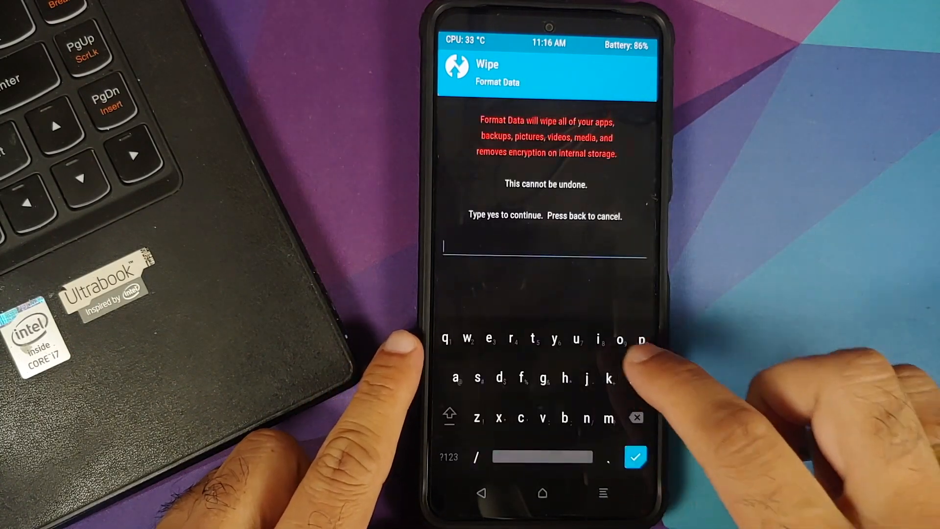
Confirm Format Data with 'yes' and let the format run until the log reports done
{"action": "type", "text": "yes"}
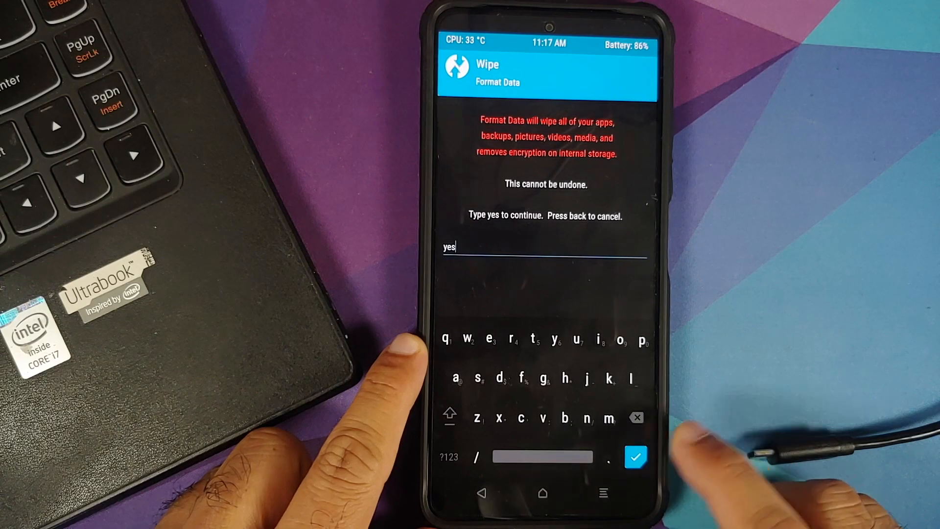
{"action": "left_click", "coordinate": [635, 458]}
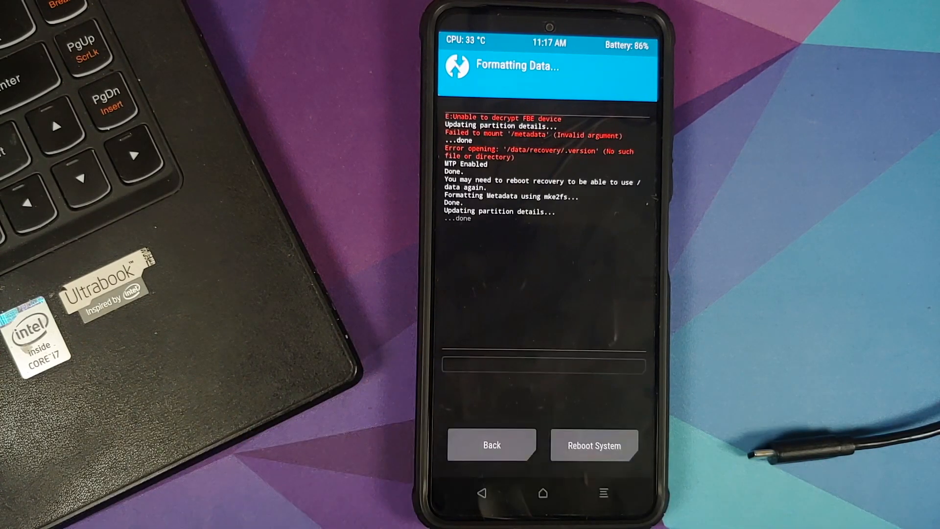